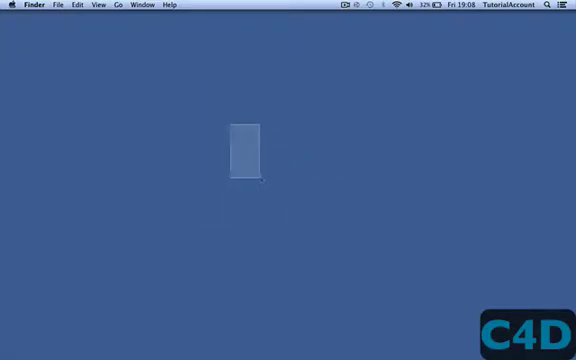
- Launch Chrome, start irb in Terminal and begin typing puts "Hello world"
left_click_drag(245, 150, 205, 85)
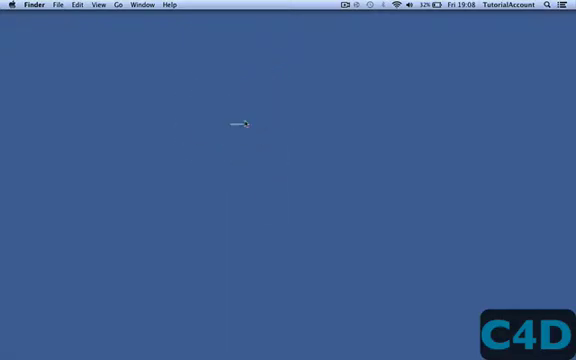
mouse_move(204, 147)
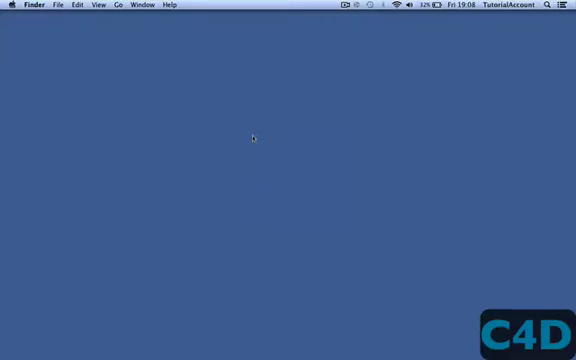
mouse_move(244, 143)
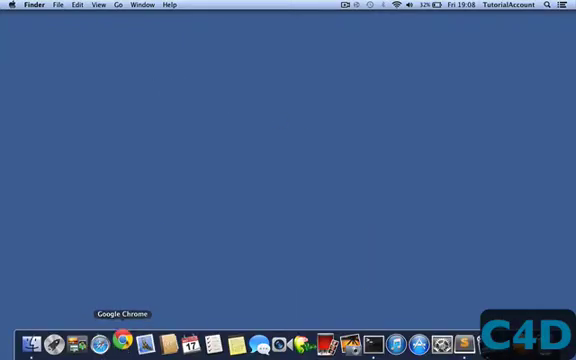
left_click(120, 342)
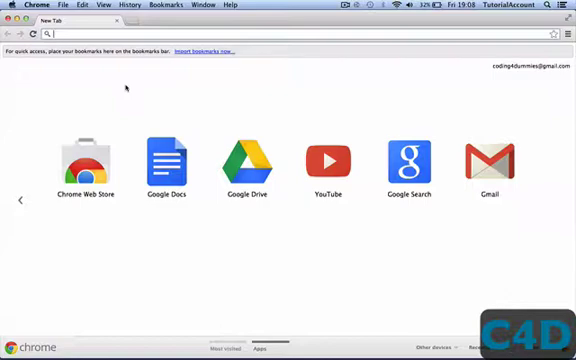
mouse_move(375, 318)
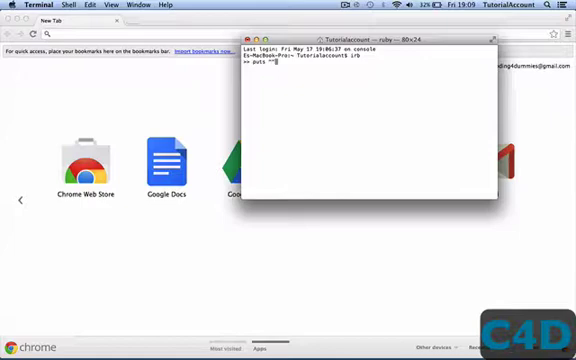
type("Hello wor")
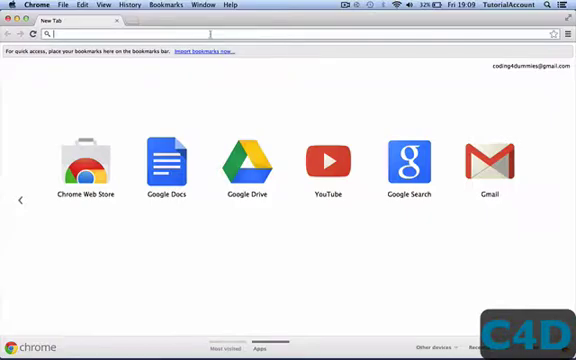
- Go to ruby-lang.org Downloads and scroll to Compiling Ruby from source code
type("google.co")
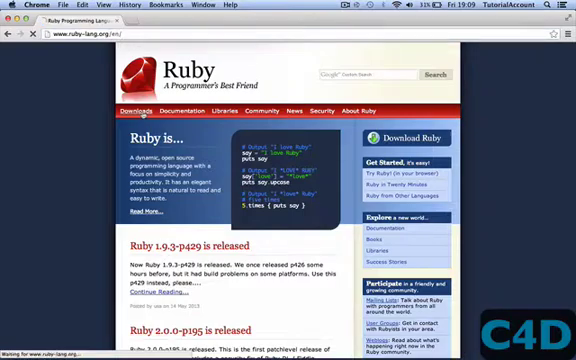
left_click(400, 136)
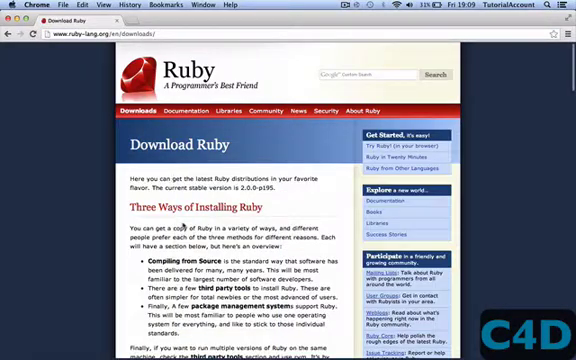
scroll("down", 3)
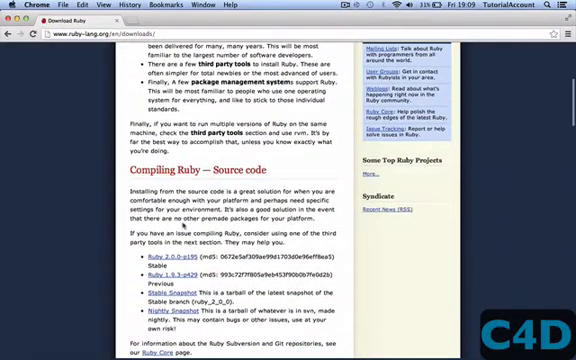
scroll("down", 3)
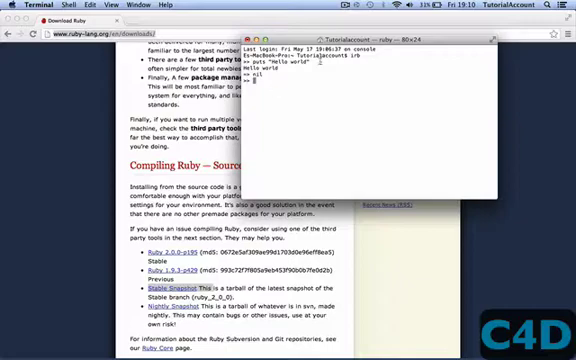
mouse_move(348, 62)
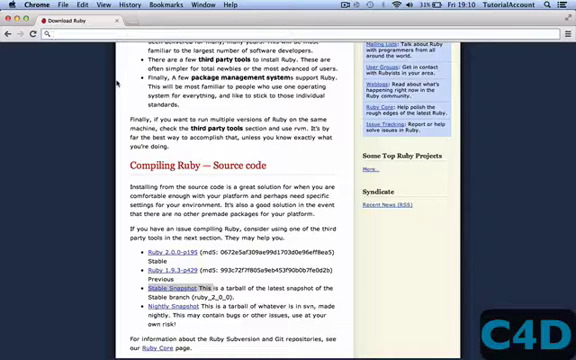
- Search Google for Textmate, Notepad++, Geany and Gedit in turn
type("Textmate&oq=Textmate&aqs=chrome.0.57j5j0l2.3023j0&sourceid=chrome&ie=UTF-8")
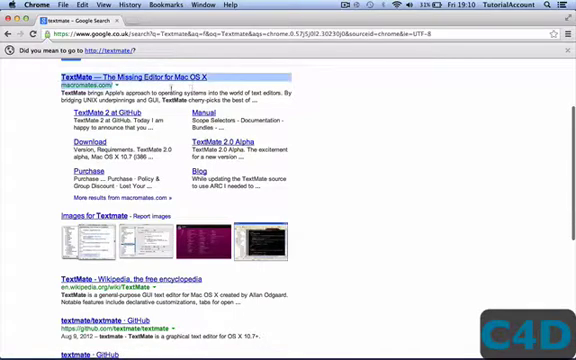
scroll("up", 3)
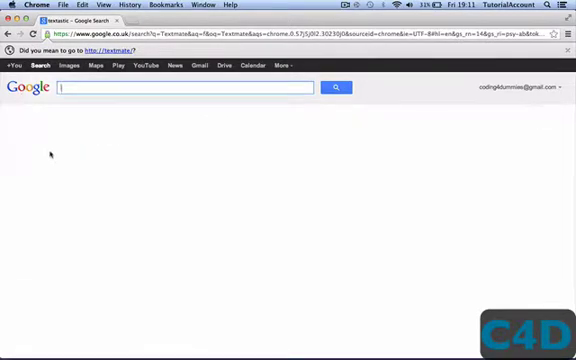
type("Notepad++")
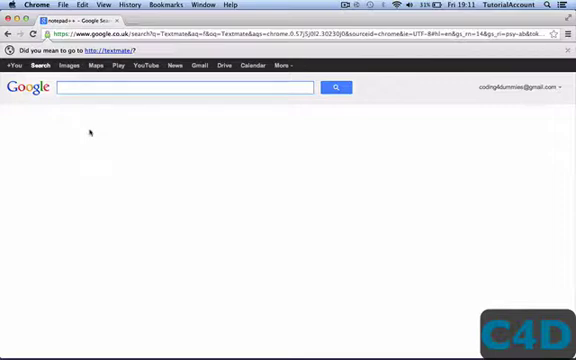
type("Geany")
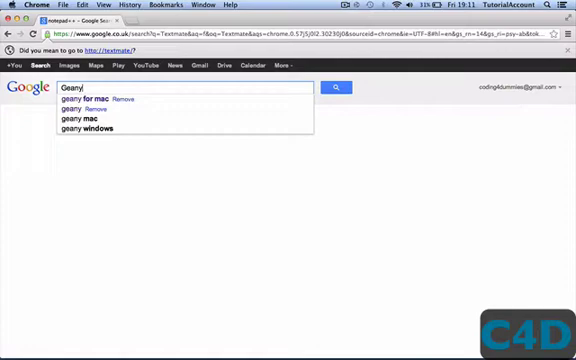
key("Return")
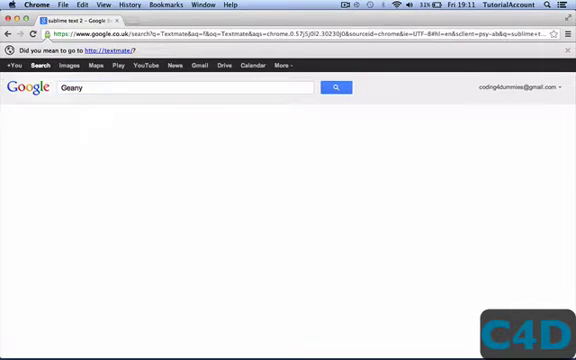
left_click(335, 89)
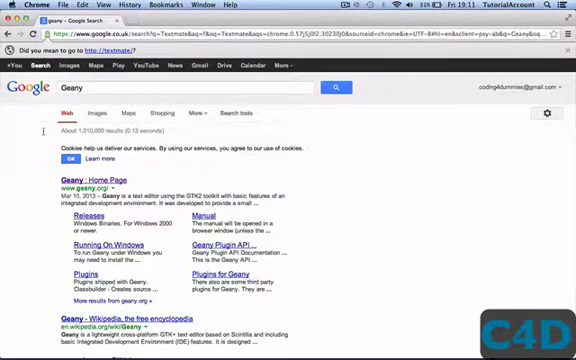
left_click(180, 86)
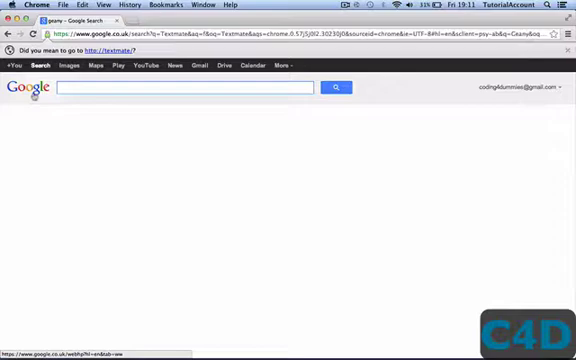
type("Gedit")
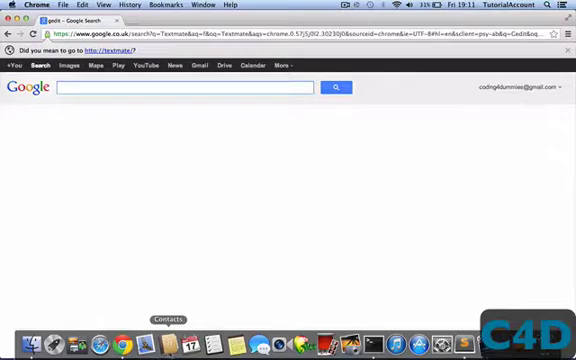
mouse_move(480, 335)
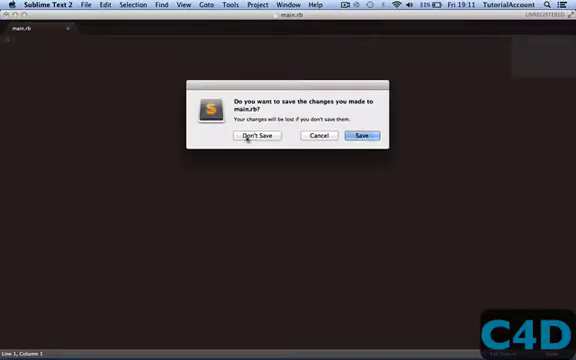
- Close main.rb with Don't Save and focus the new untitled file
left_click(251, 135)
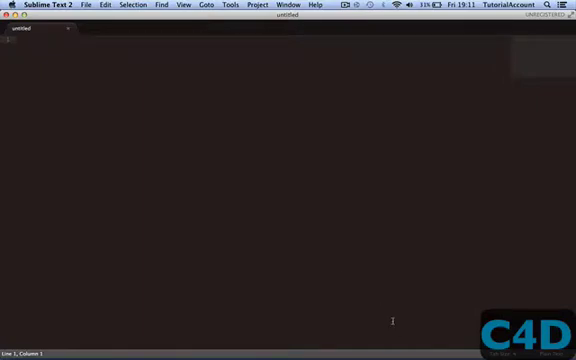
mouse_move(301, 158)
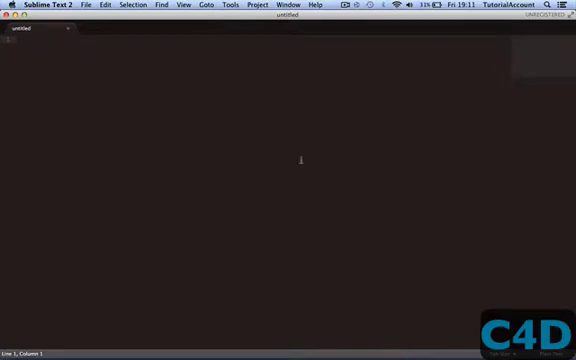
left_click(158, 5)
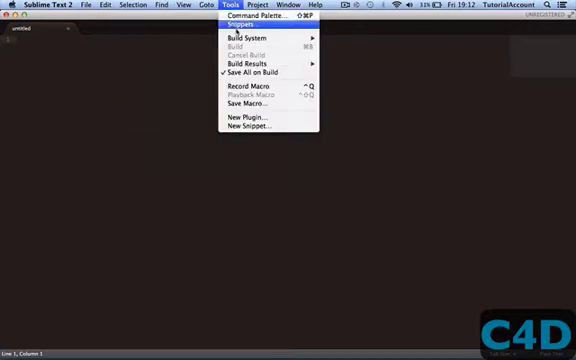
- Dismiss the Tools menu without choosing anything
left_click(190, 62)
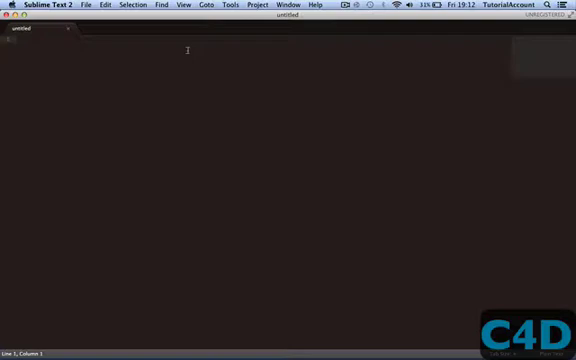
mouse_move(141, 92)
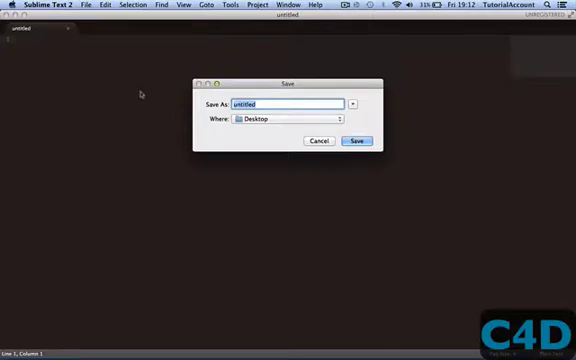
- Name the file anything.rb and save it to the Desktop
type("tutorial1")
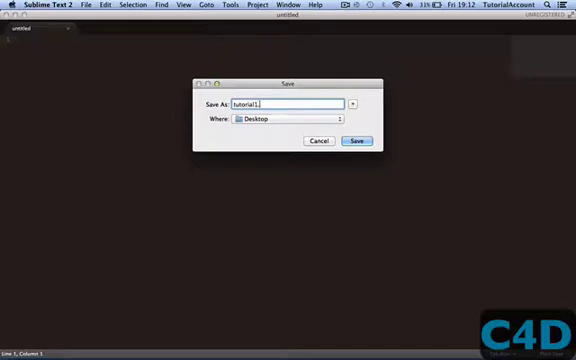
type(".r")
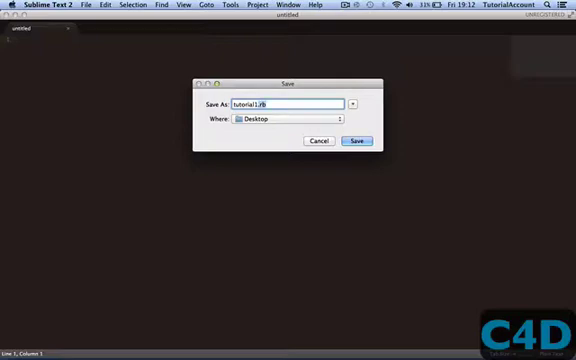
type("b")
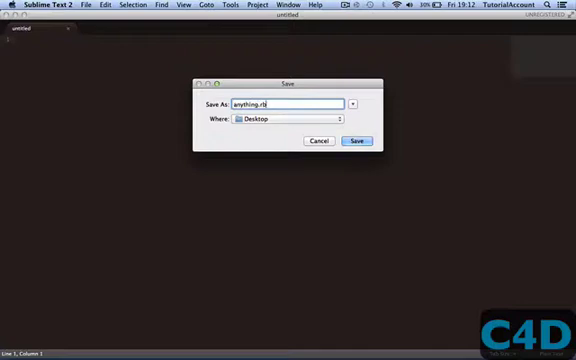
left_click(356, 140)
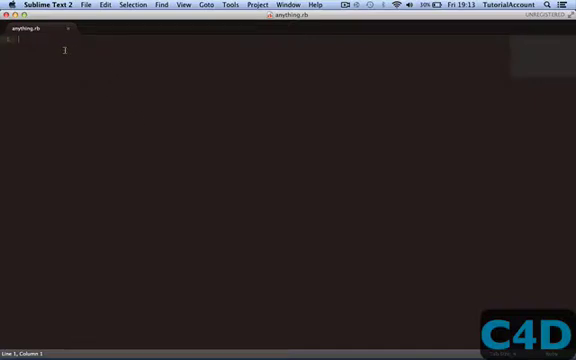
mouse_move(98, 91)
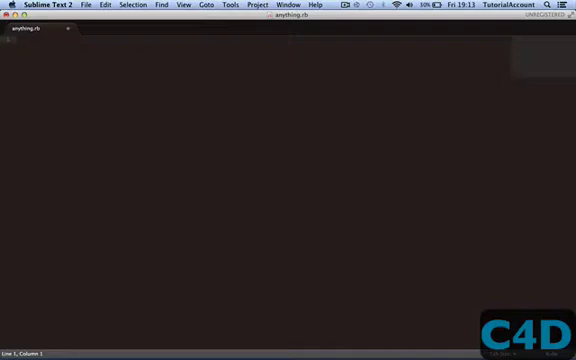
- Write puts followed by an opening quoted string on line 1
type("pyt")
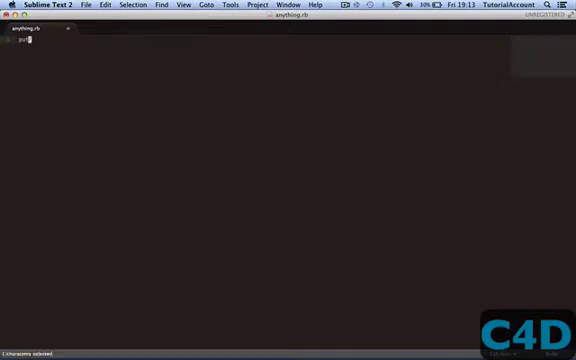
type("s")
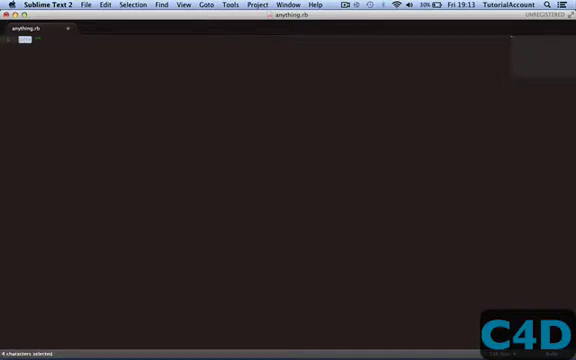
type("puts \"LOLOL Michael Jensen Rap!")
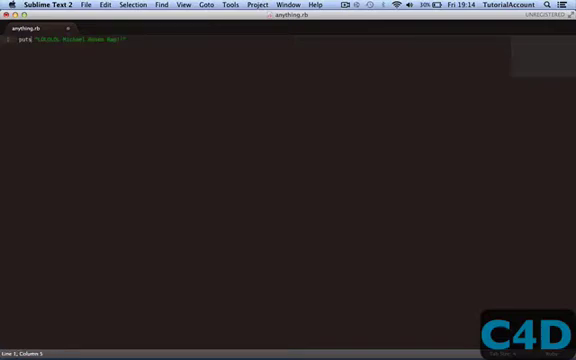
- Correct a word in the string and close it with !" to finish LOLOLOL Michael Rosen Rap!!
double_click(35, 46)
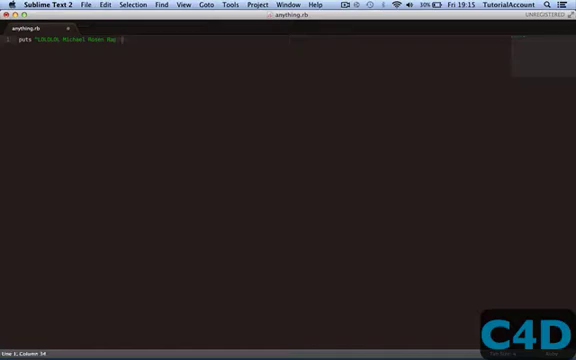
type("!\"")
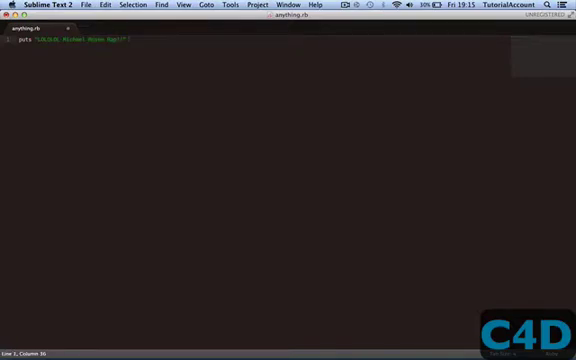
- Add puts 10 as line 2 below the string line
type("puts")
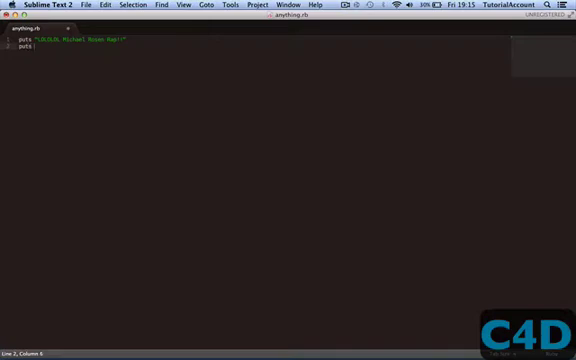
type("14")
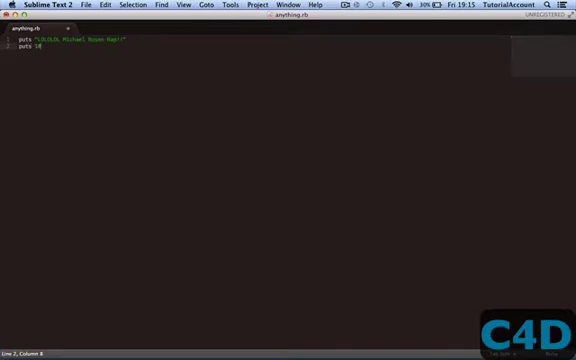
type("\"\"")
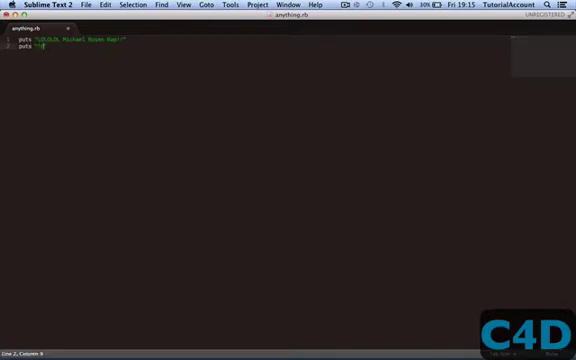
type("18")
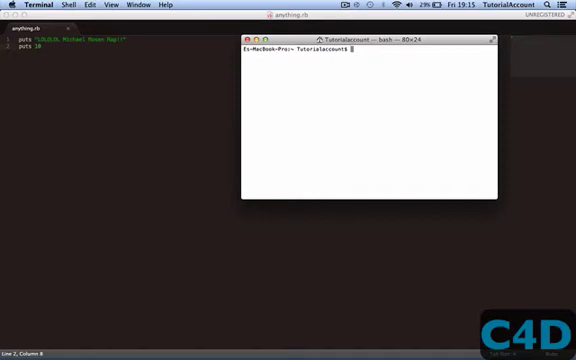
- Change Terminal into the Desktop folder with cd Desktop
type("ruby")
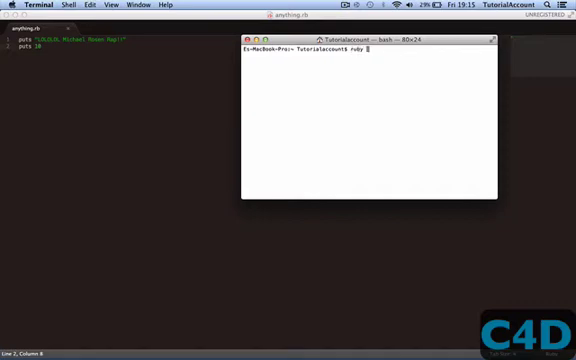
type("cd")
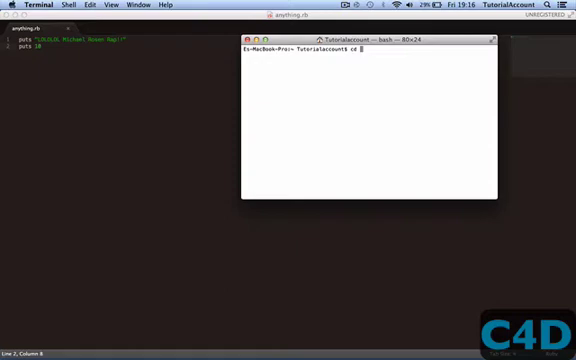
key("Return")
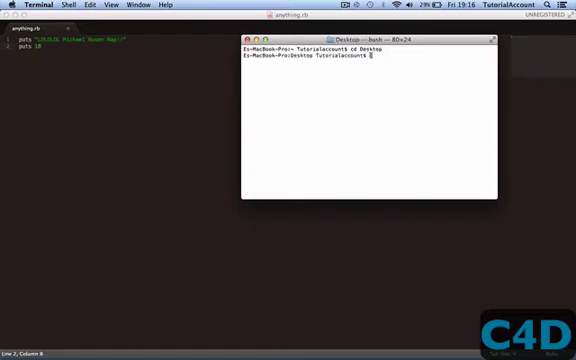
- Run ruby anything.rb, printing LOLOLOL Michael Rosen Rap!! and 10
type("uby")
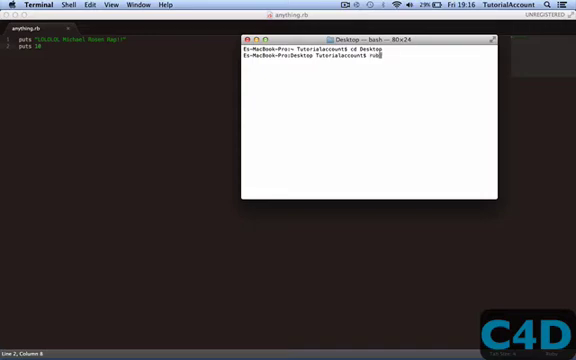
type("y anything.")
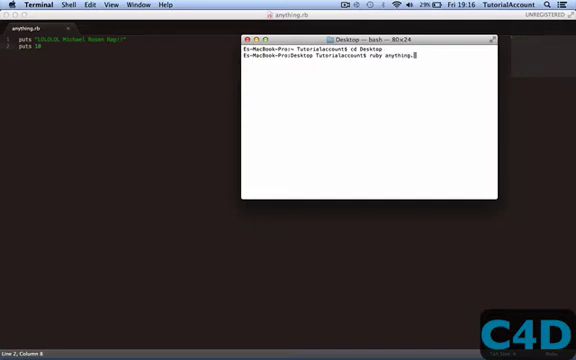
key("Return")
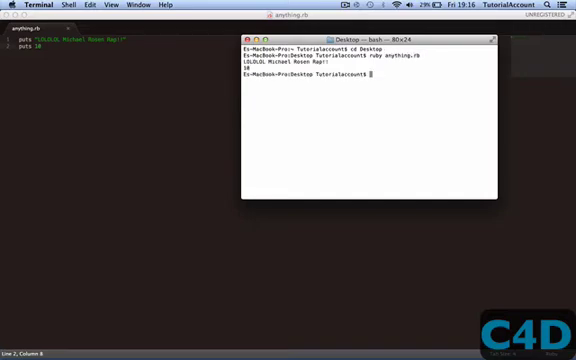